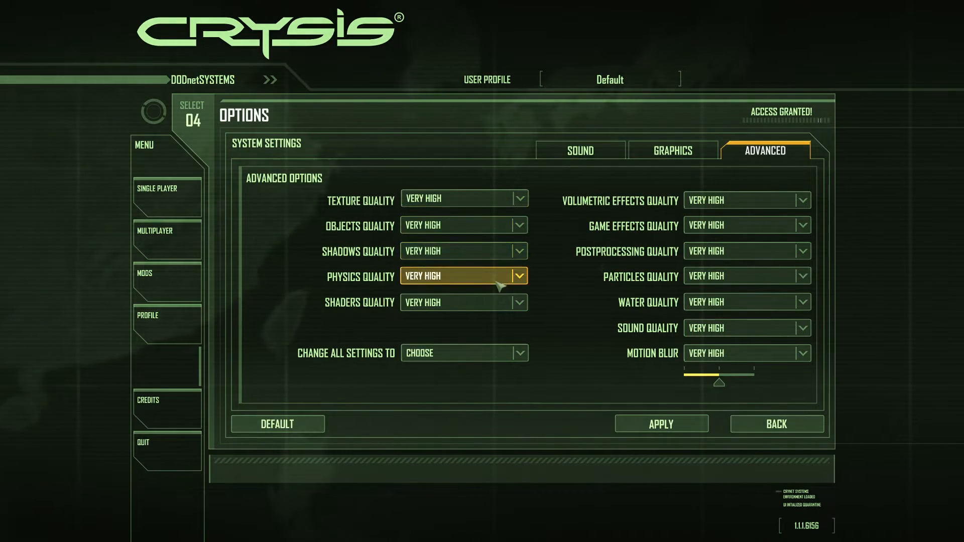
mouse_move(703, 251)
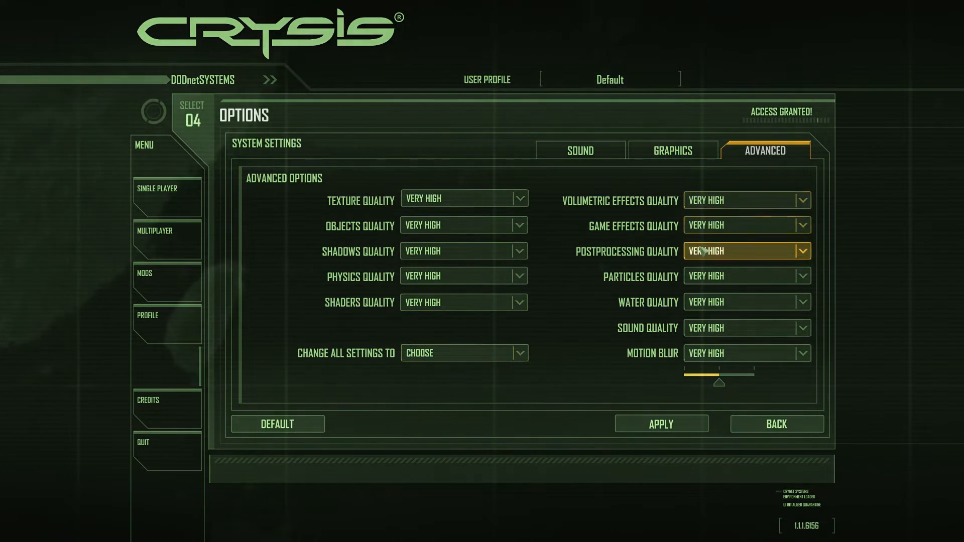